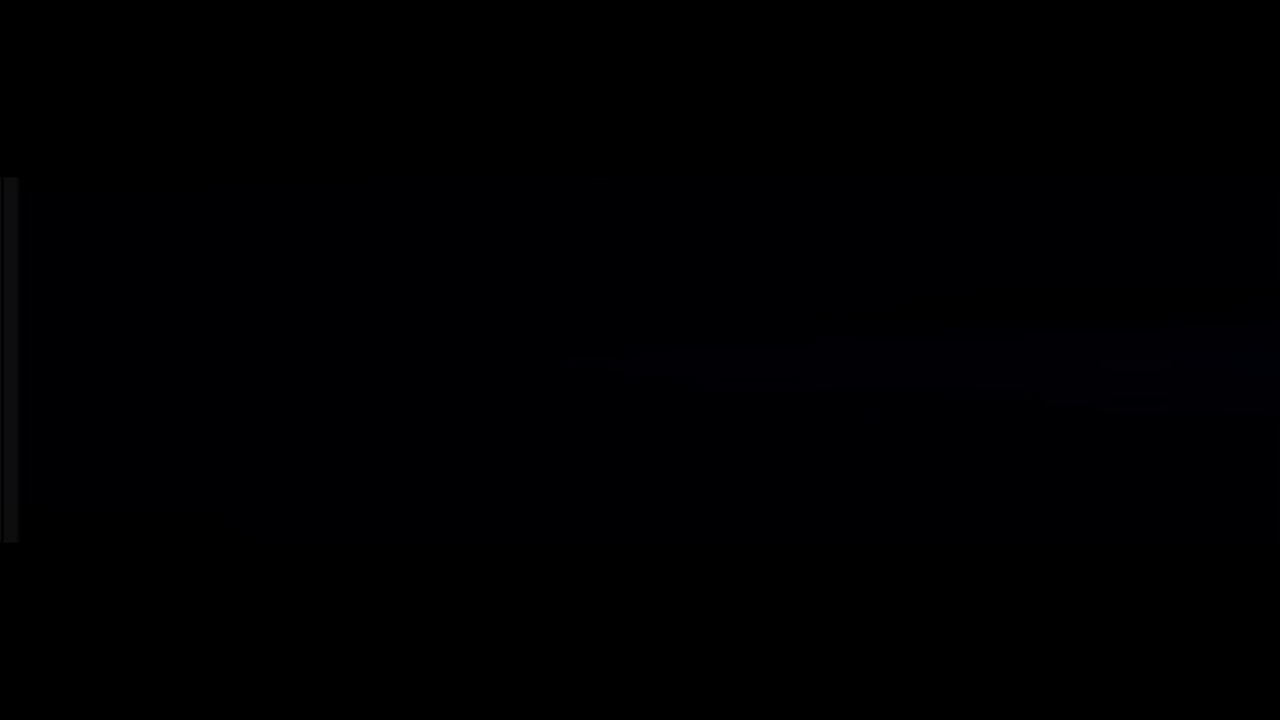
text(fre)
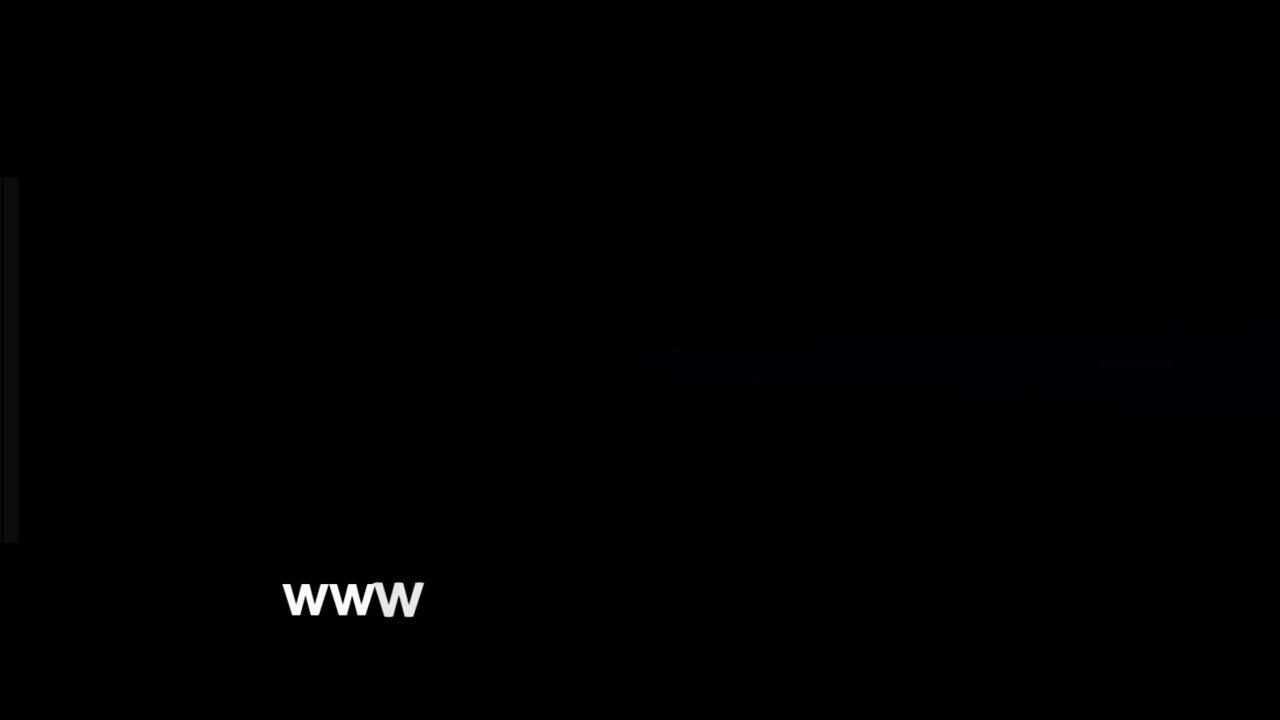
text(.spiritua)
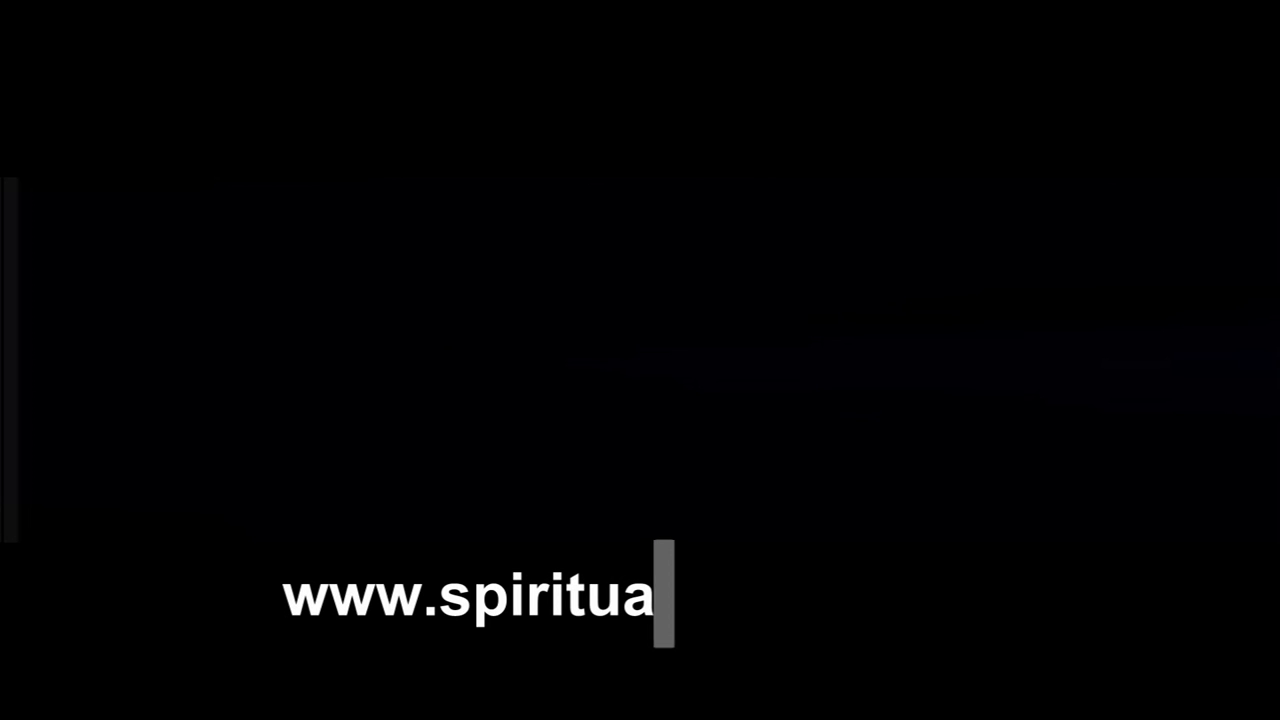
text(lhiph)
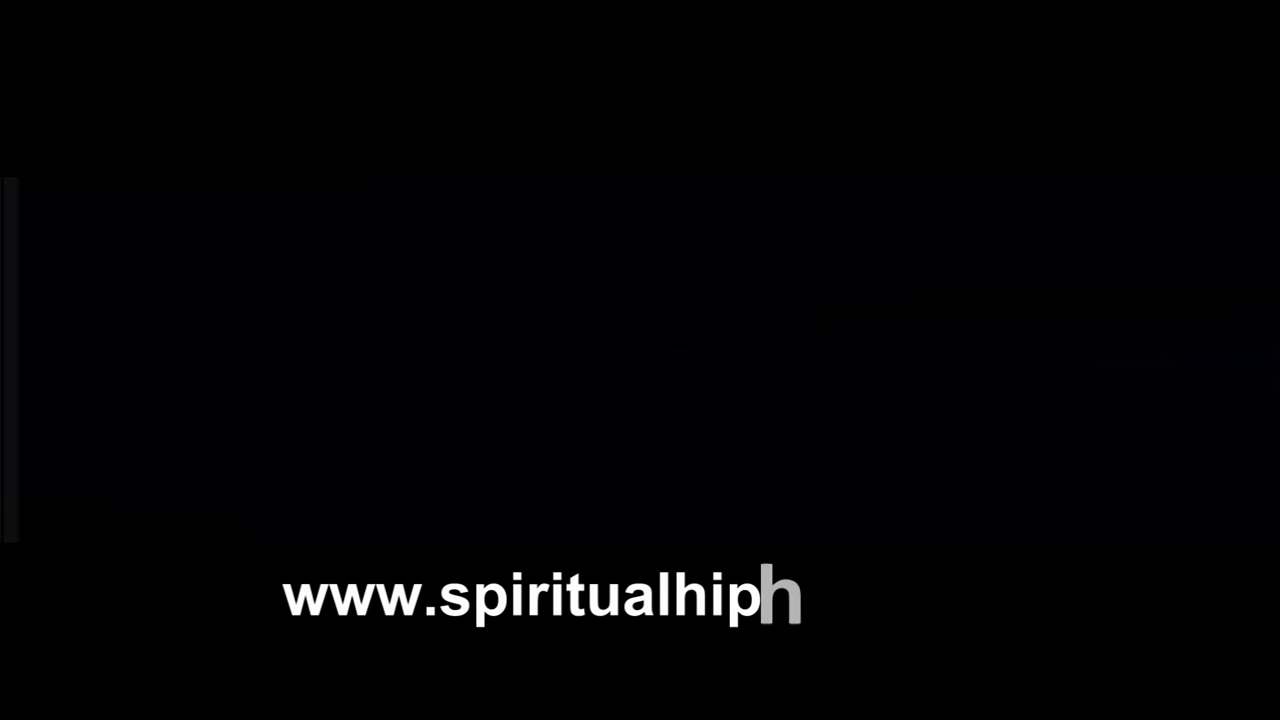